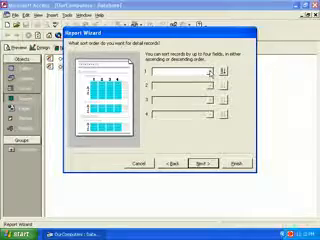
Step: Skip the sort order page and advance the Report Wizard to its title page
{"action": "left_click", "coordinate": [205, 77]}
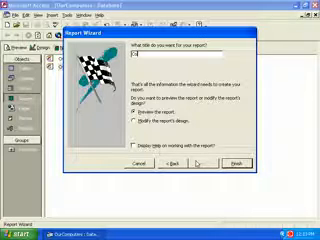
Step: Enter a report title beginning 'Computers and', then start a blank report in Design view
{"action": "type", "text": "Computers and"}
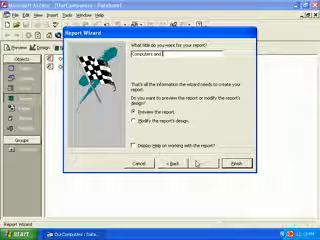
{"action": "type", "text": "C"}
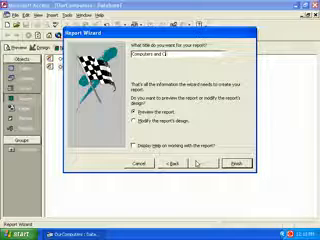
{"action": "type", "text": "Contents"}
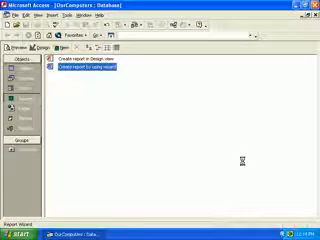
{"action": "double_click", "coordinate": [90, 68]}
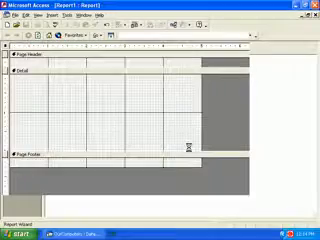